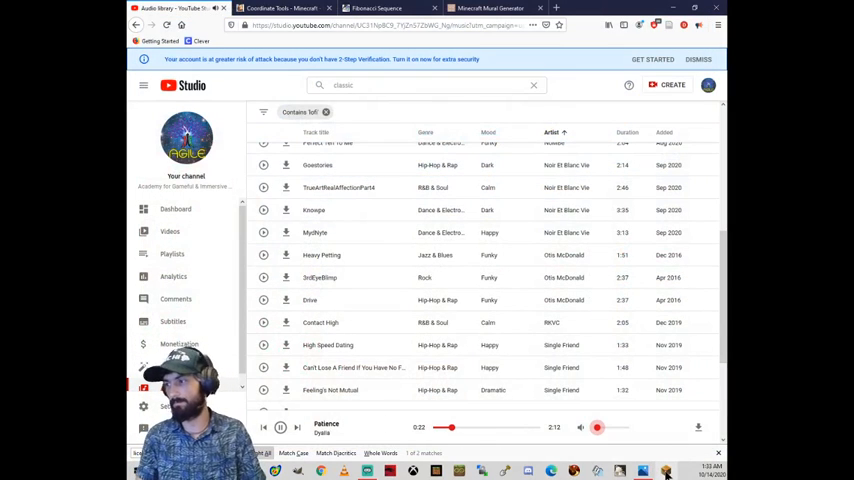
- Switch to the Minecraft Education Edition window and reach Play on the title screen
click(656, 470)
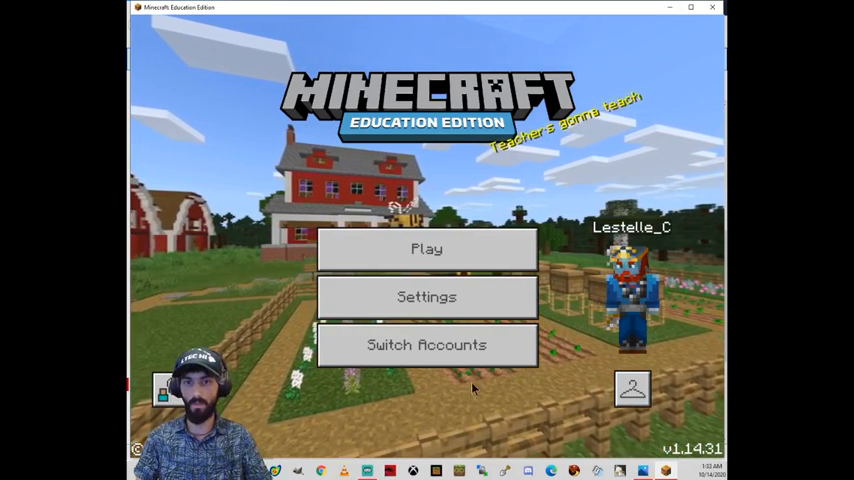
mouse_move(428, 250)
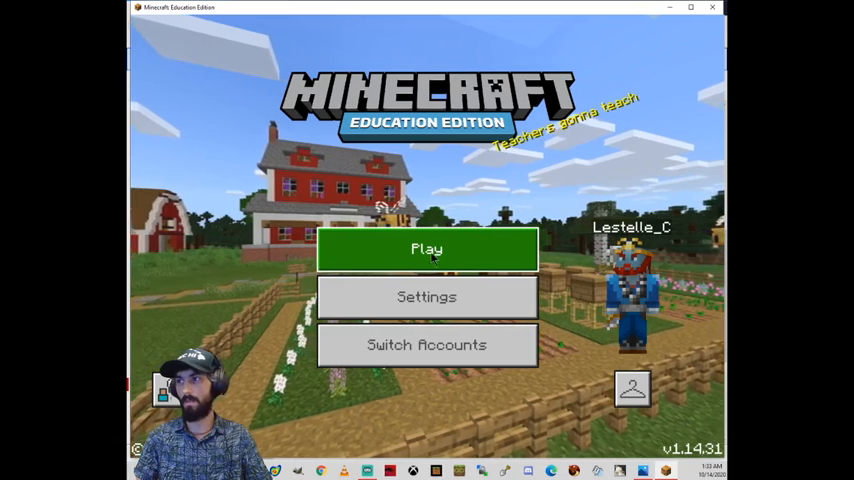
click(428, 250)
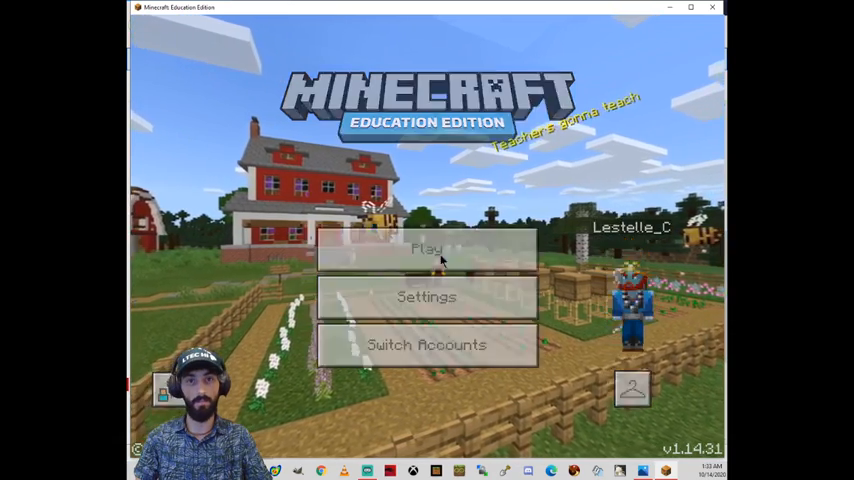
- Choose Play, then Import to browse for a .mcworld file
click(426, 250)
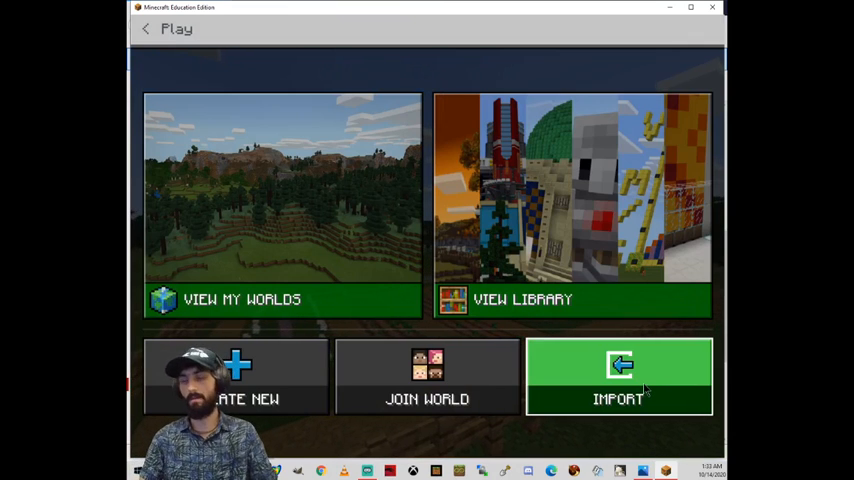
click(628, 392)
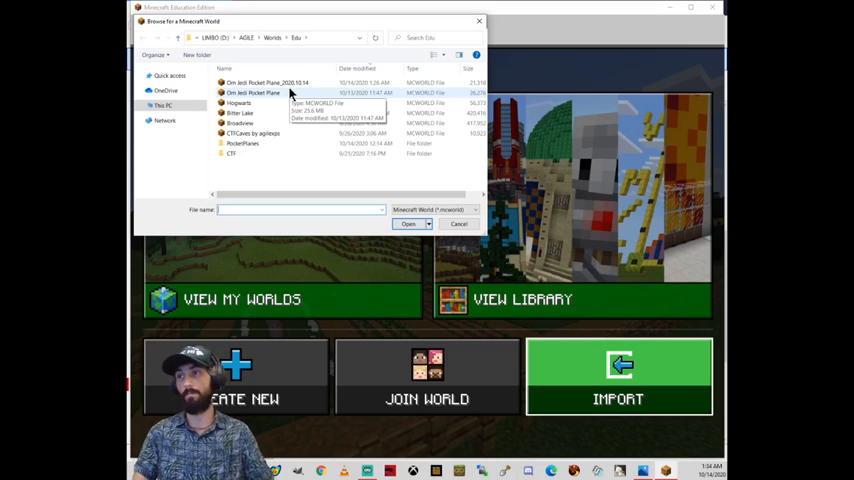
- Select the Om Jedi Pocket Plane .mcworld file and import it
click(284, 80)
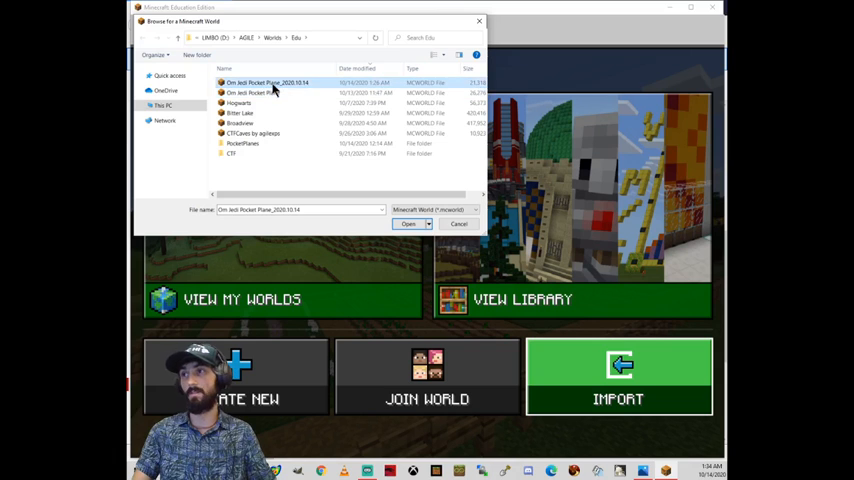
mouse_move(280, 92)
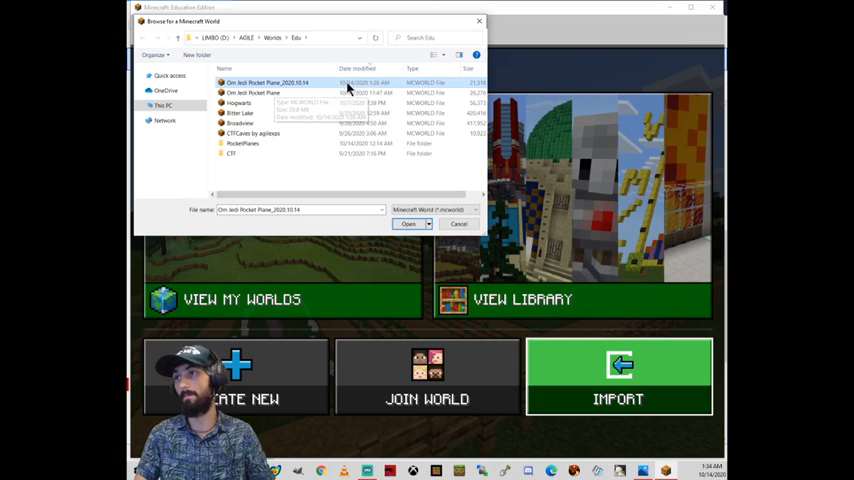
click(240, 102)
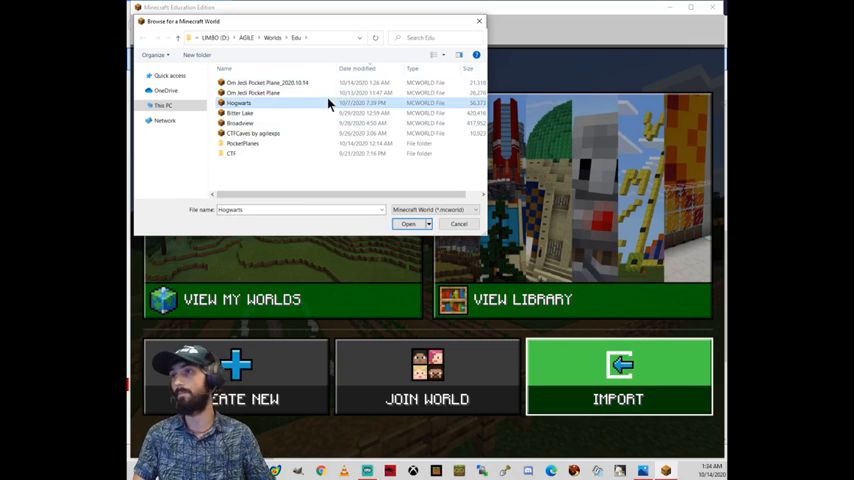
click(252, 92)
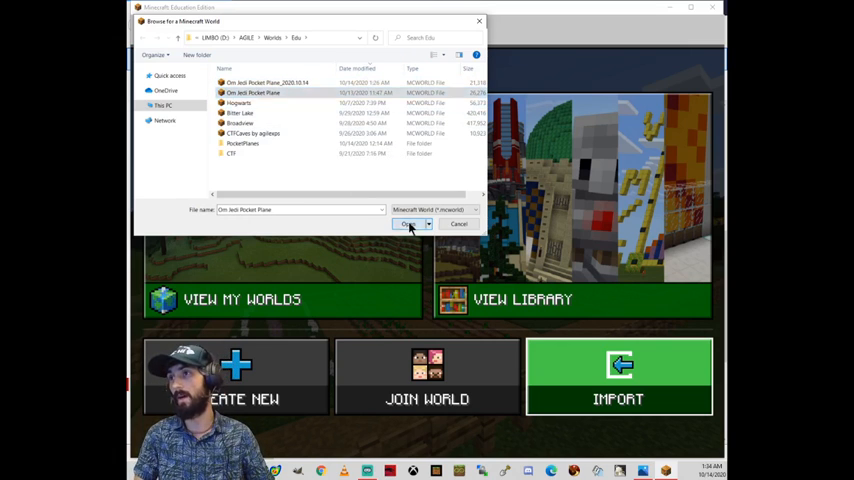
click(408, 224)
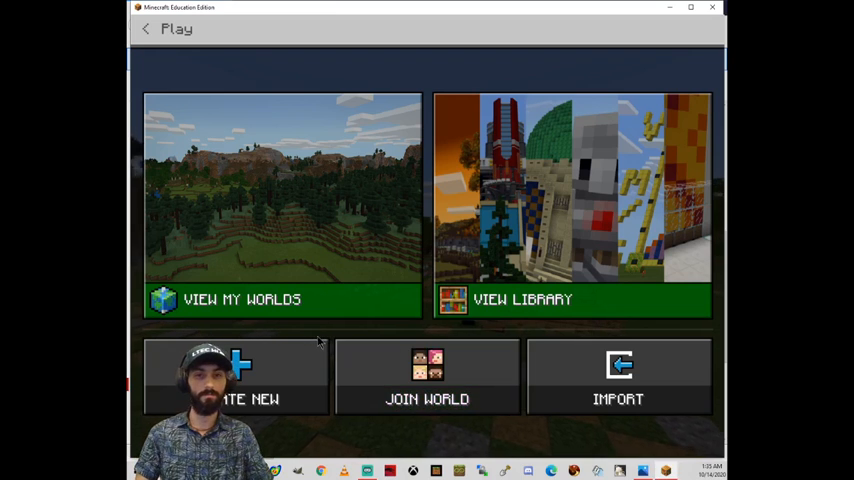
mouse_move(336, 268)
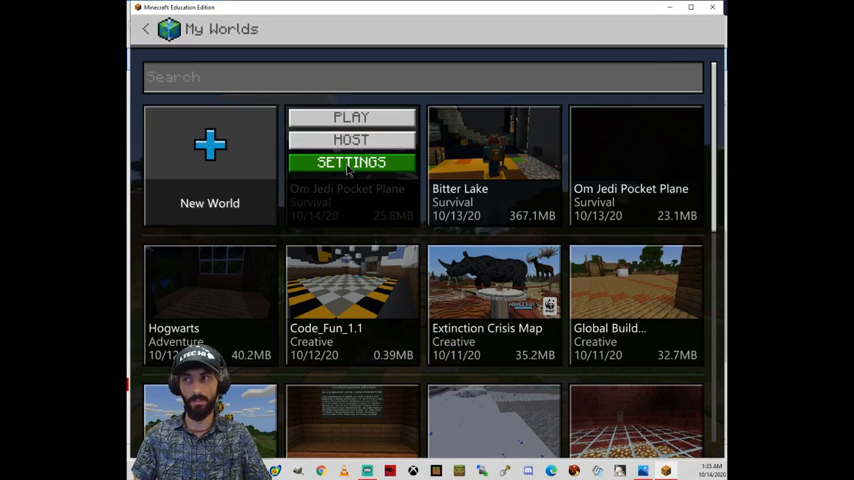
mouse_move(360, 120)
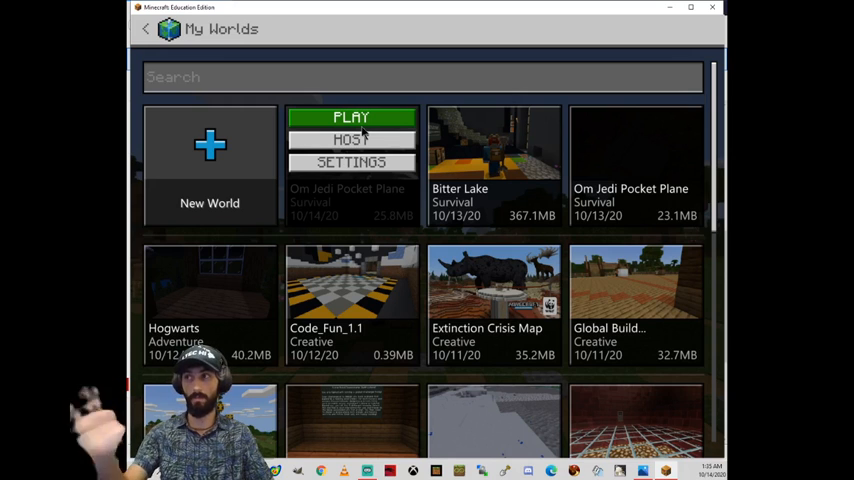
- Open Settings for the Om Jedi Pocket Plane tile in My Worlds
click(352, 116)
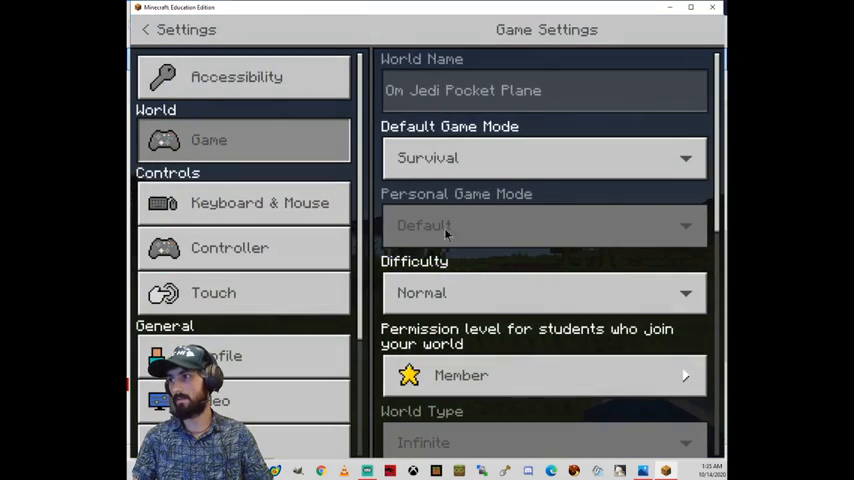
- Raise the music volume, set Default Game Mode to Creative and load the world
scroll(down, 3)
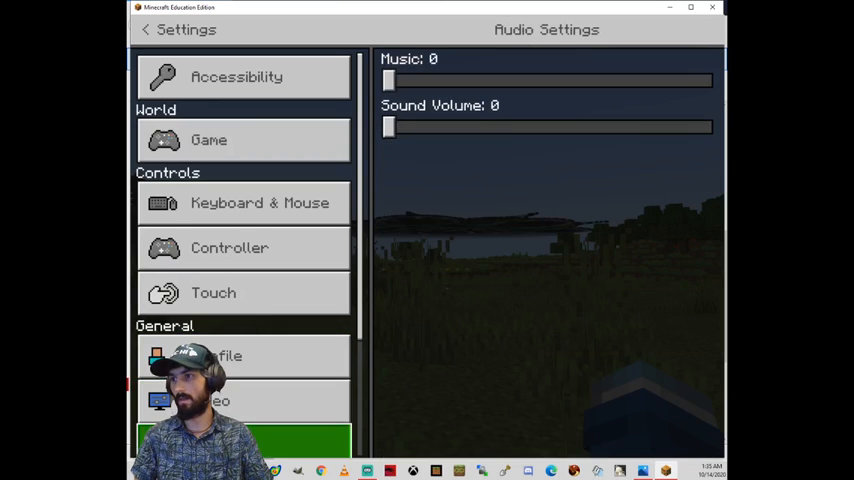
drag(388, 128, 462, 128)
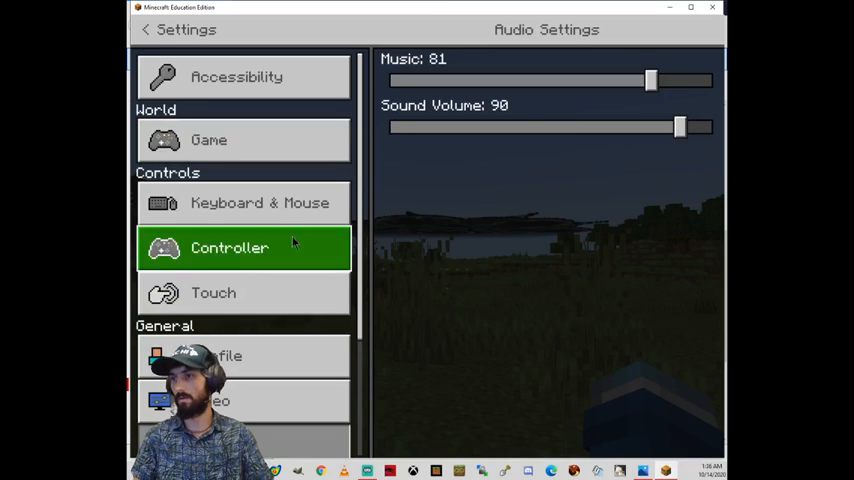
click(208, 140)
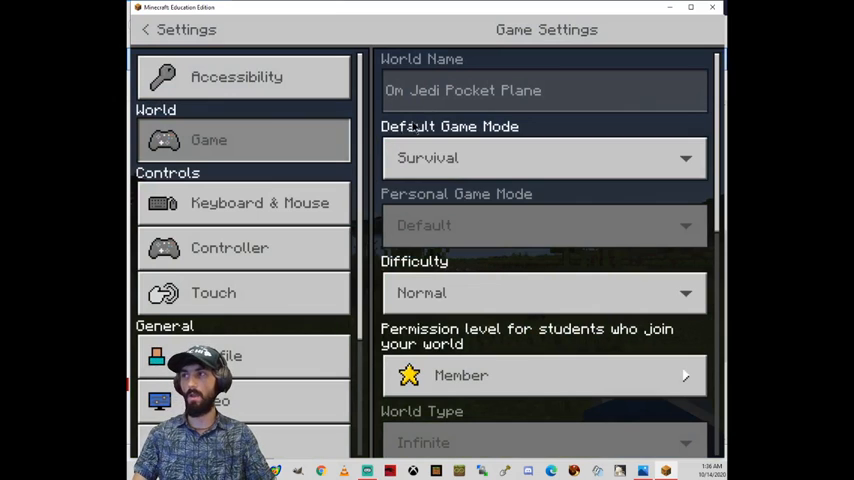
click(544, 156)
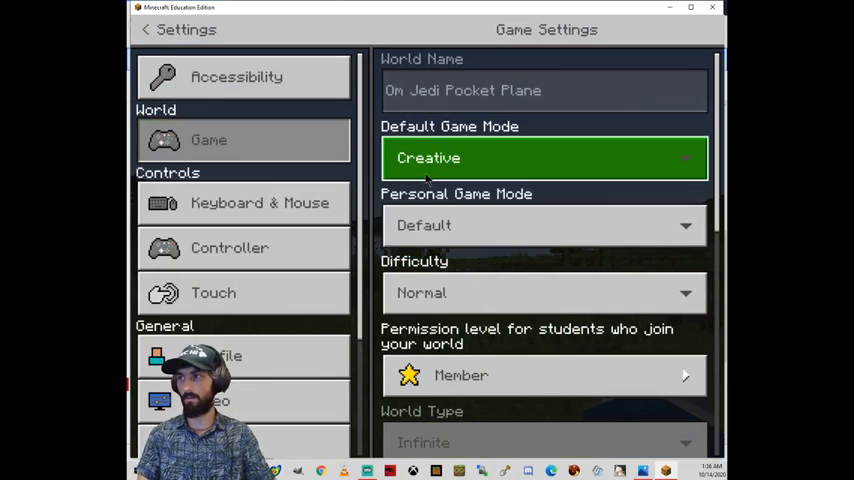
click(146, 34)
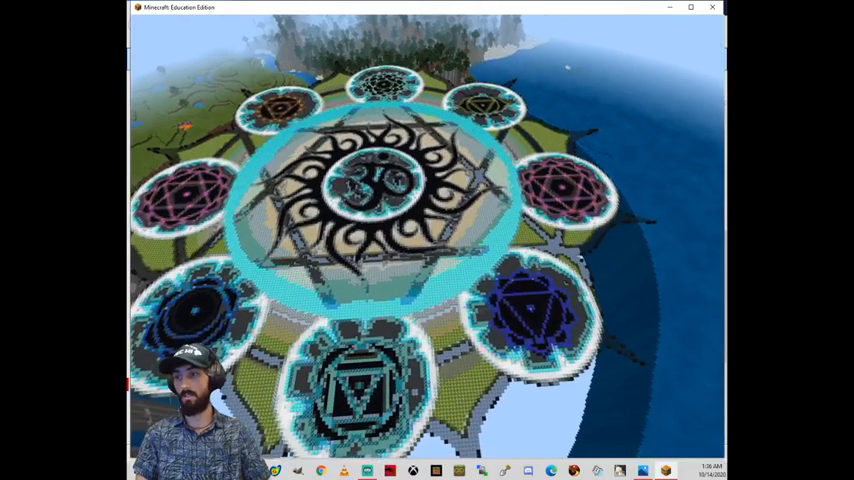
- Pause the game after looking over the circular mural
key(Escape)
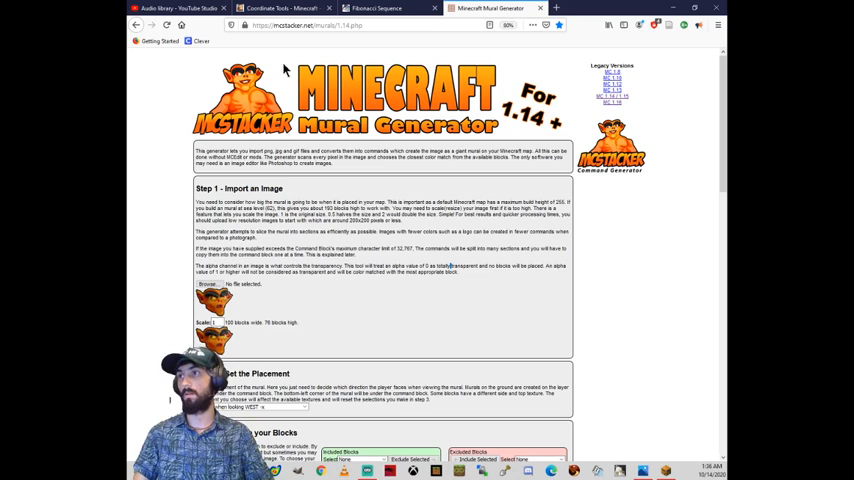
- Bring up the browser tab with the MCStacker Mural Generator page
click(300, 24)
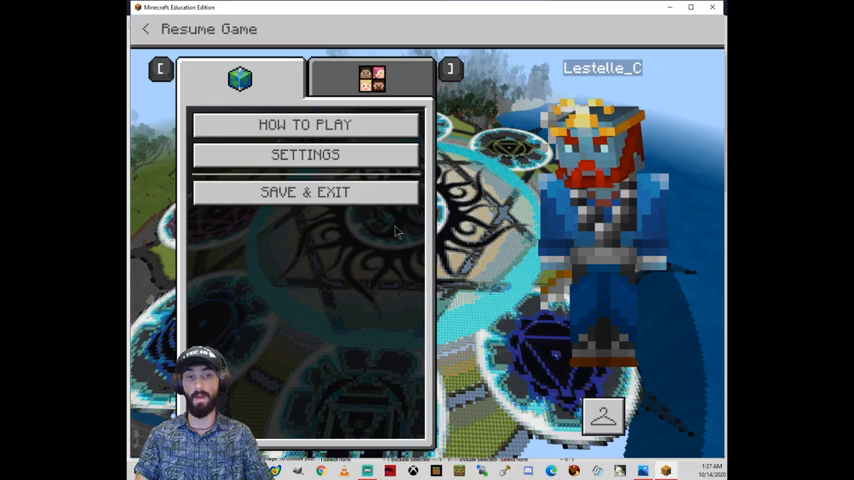
mouse_move(312, 224)
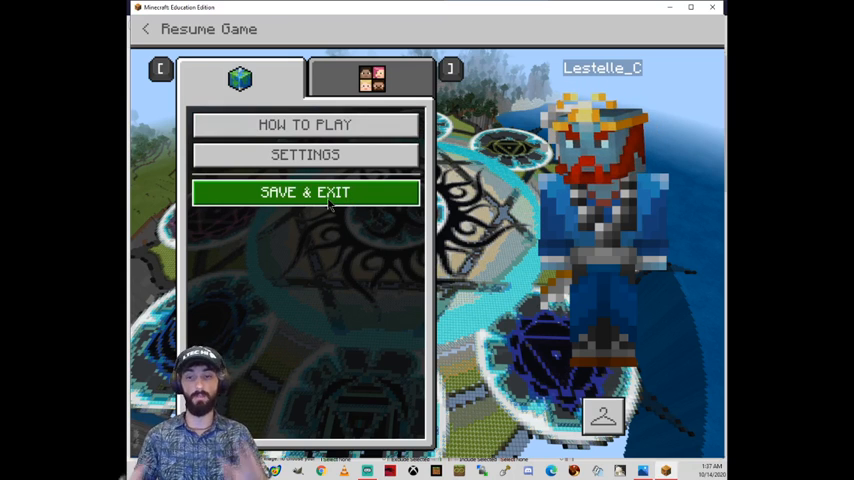
- View the multiplayer Start Hosting options, then resume the game
click(368, 78)
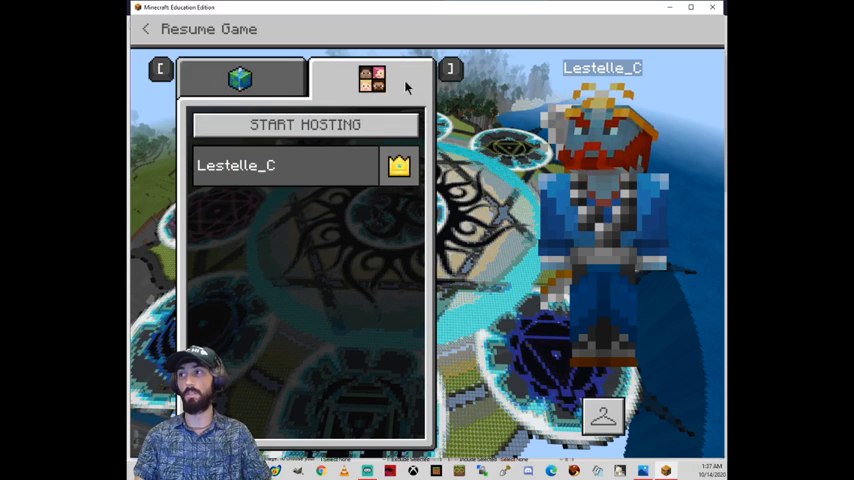
click(224, 78)
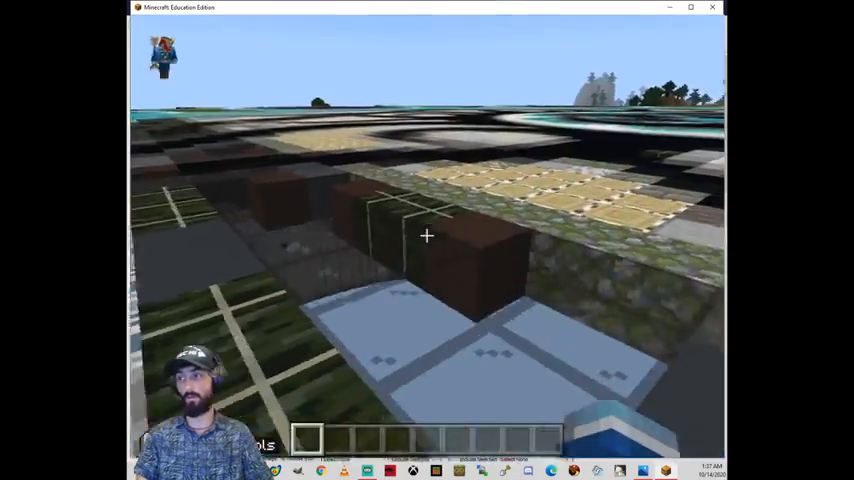
- Search the creative inventory for 'sign' and 'book' to put them in the hotbar
key(e)
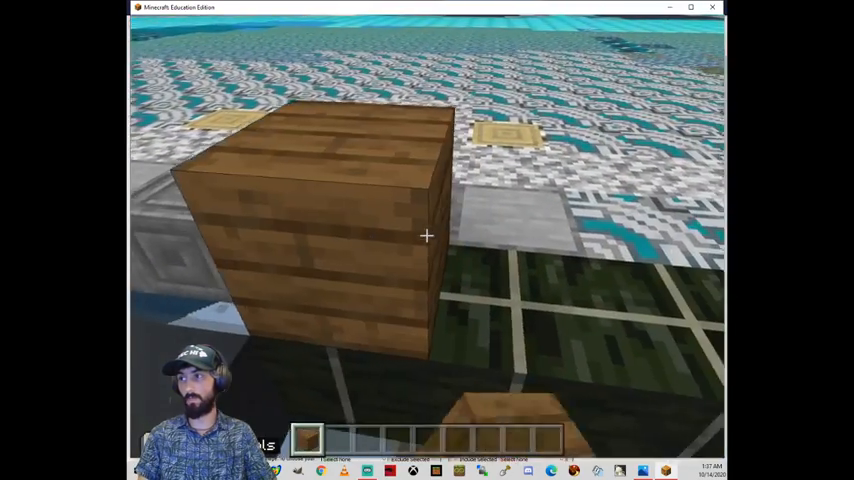
key(e)
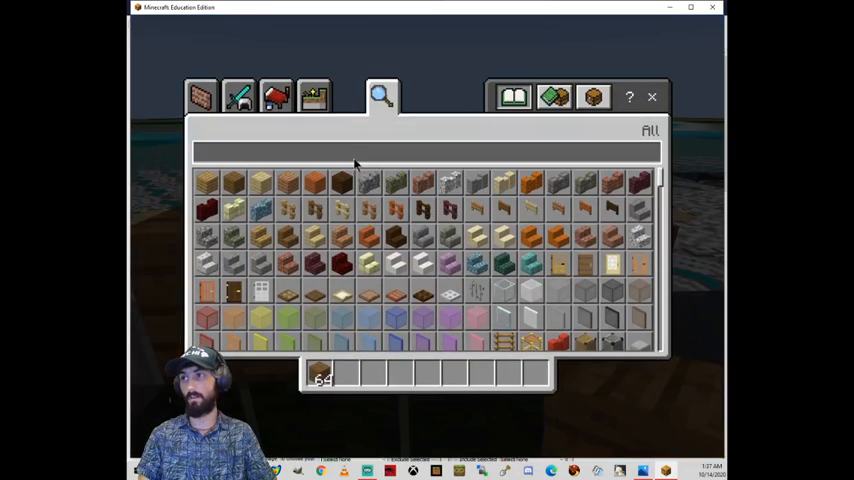
text(bord)
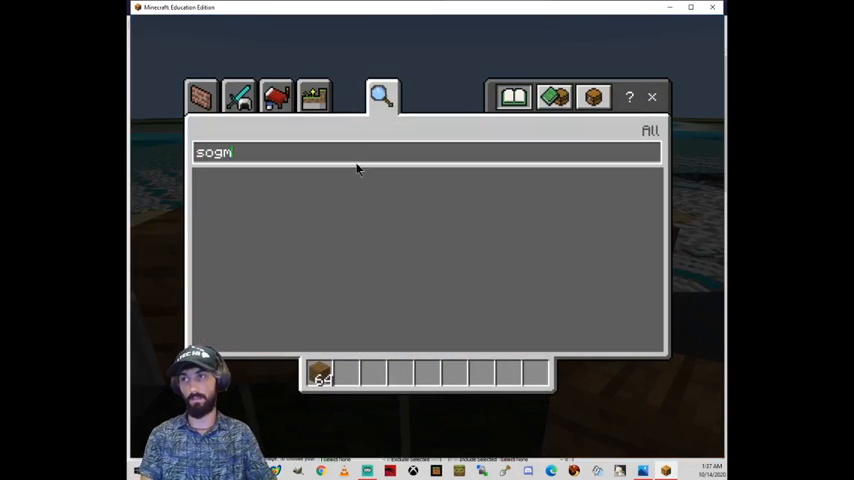
text(sign)
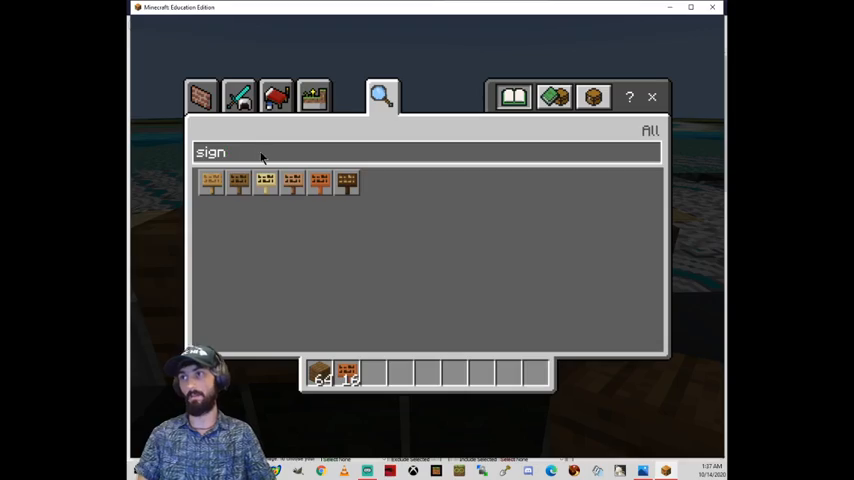
text(book)
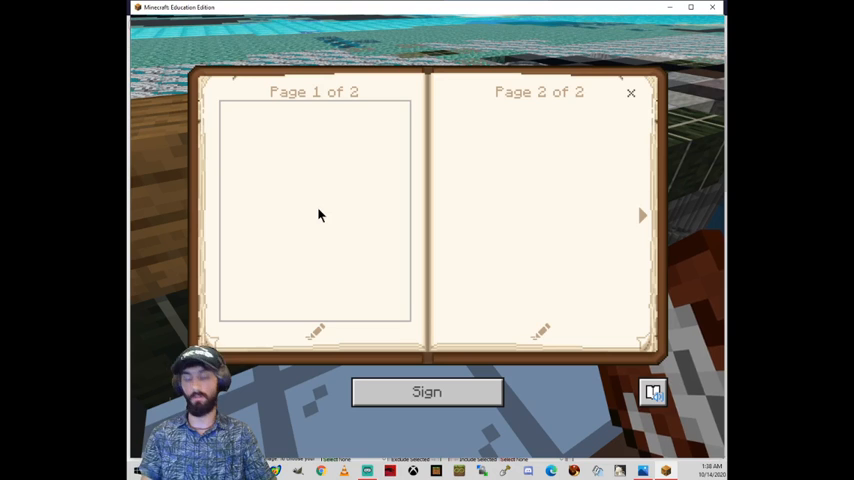
- Write 'My journal...' in the book, sign it as 'date', then start a sign reading 'This wa'
text(My journal...)
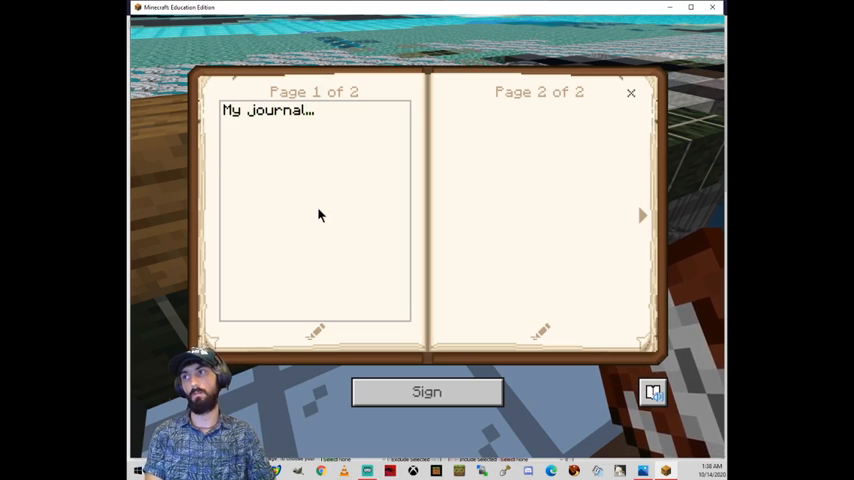
click(426, 392)
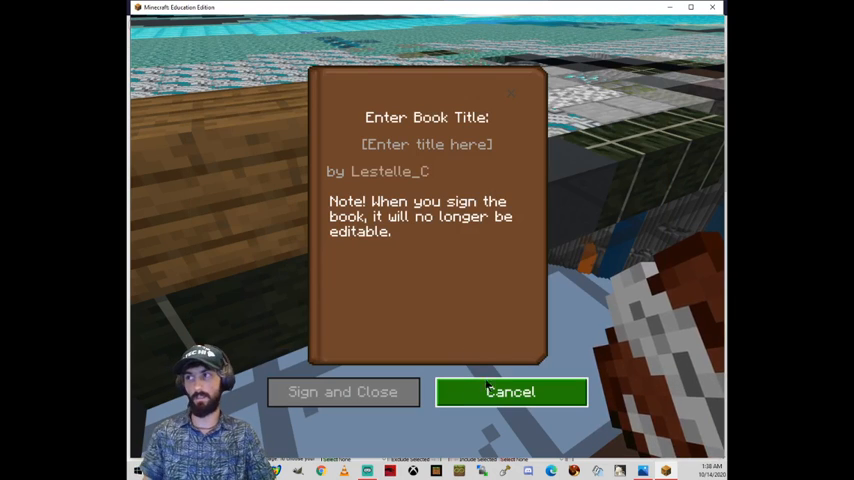
text(date)
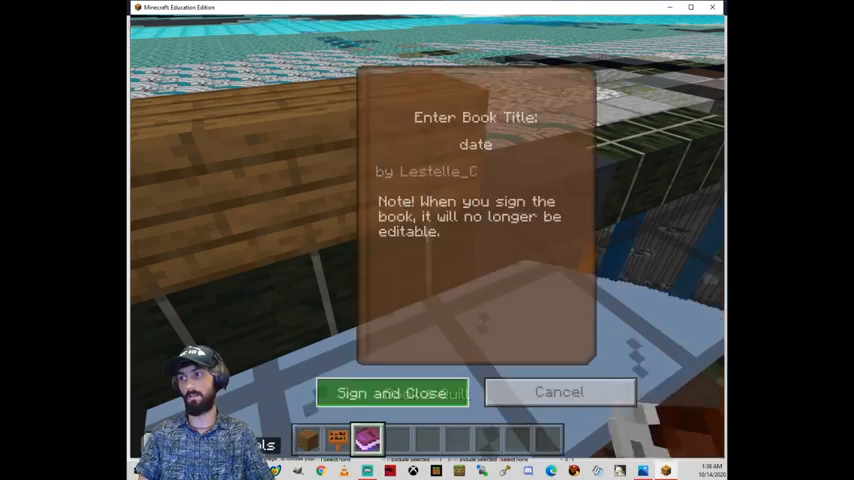
click(392, 392)
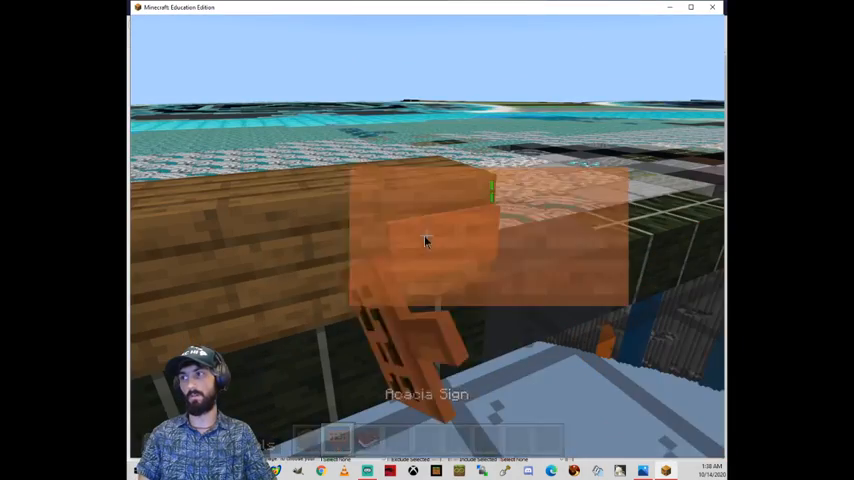
text(This was great.)
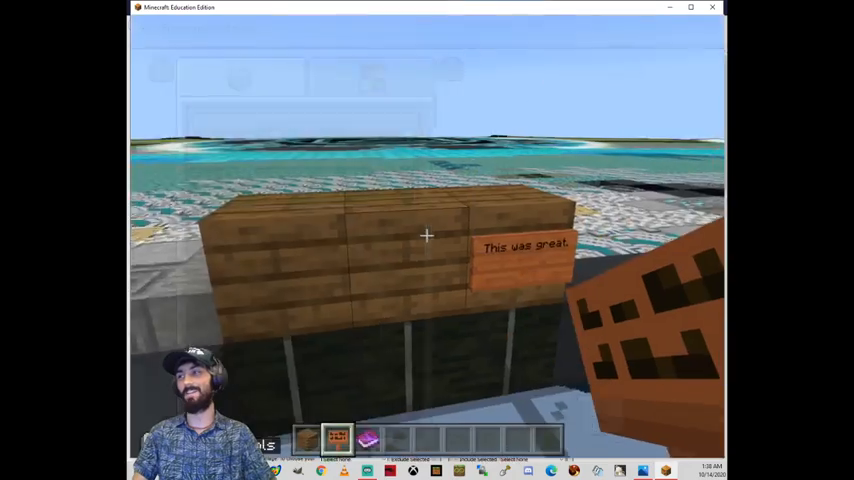
- Write a second sign reading 'Be sure to like and subscribe' and bring up the pause menu
key(Escape)
text(Be)
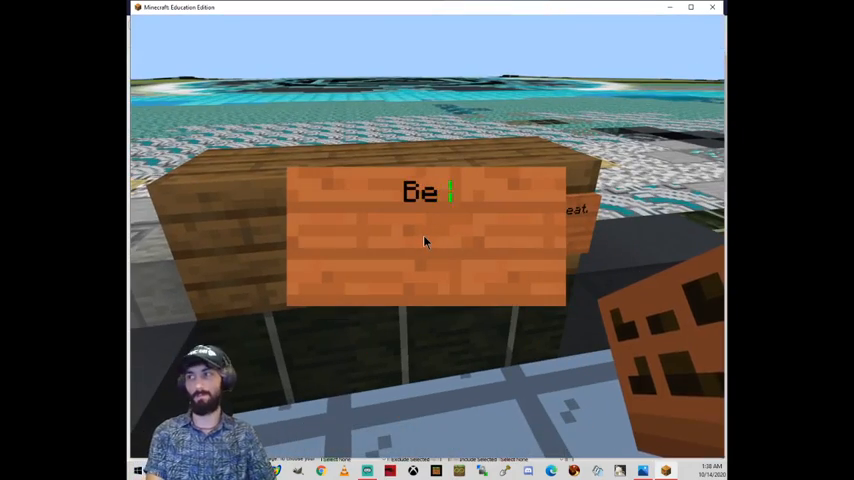
text(sure to)
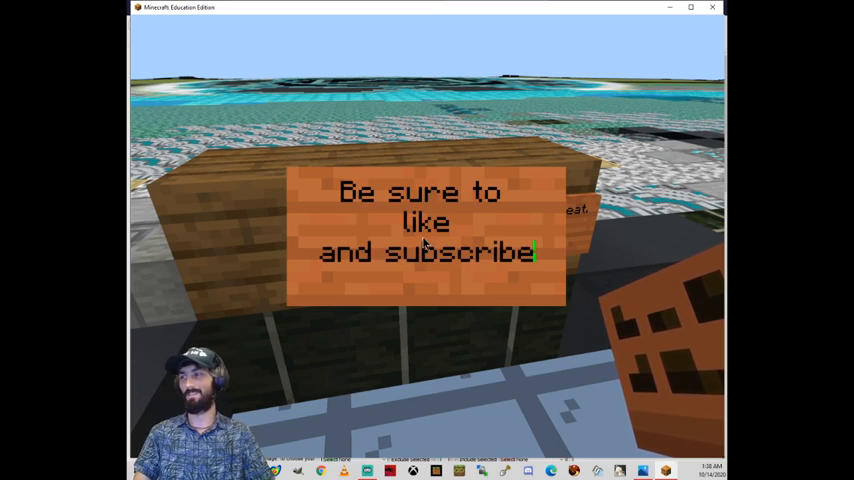
key(Escape)
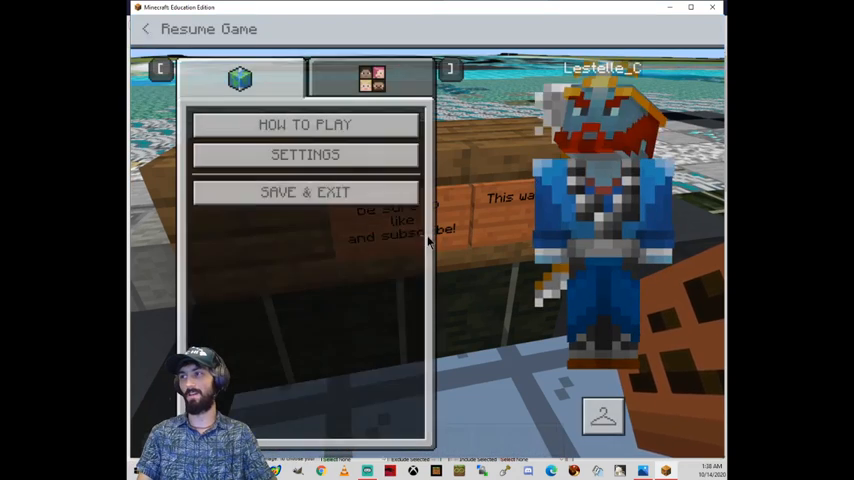
- Save and exit the world, then enter the settings for On Jedi Pocket Plane
click(304, 192)
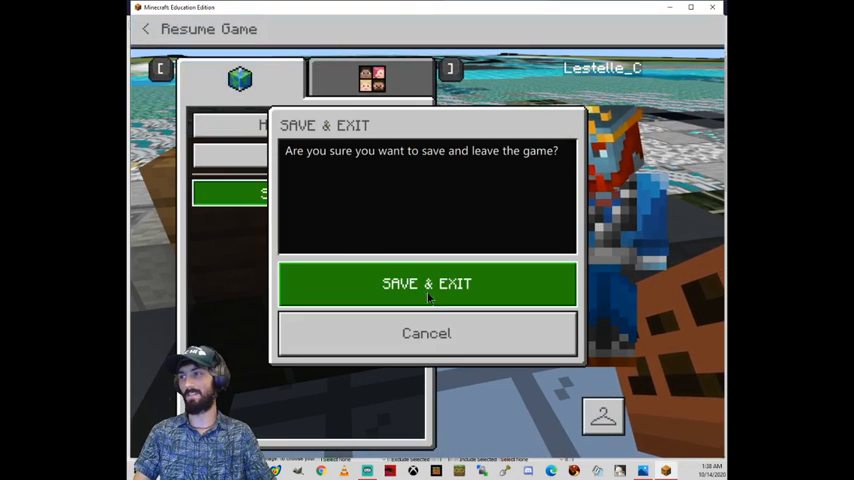
click(426, 284)
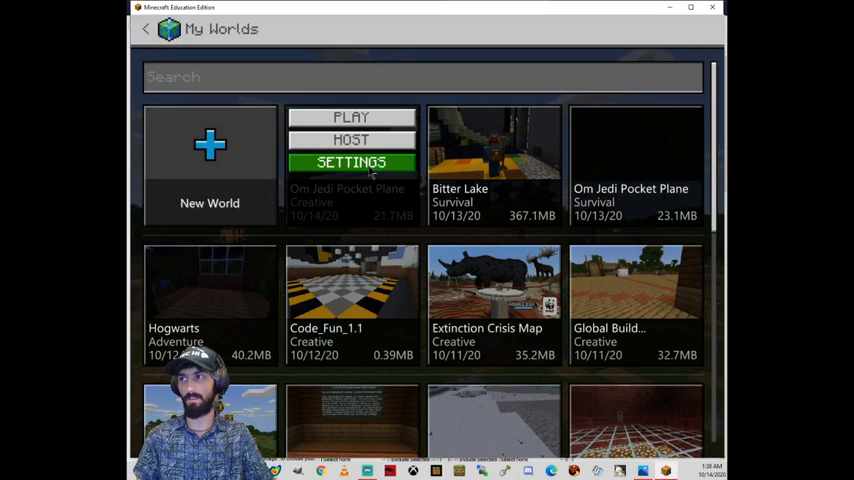
click(352, 160)
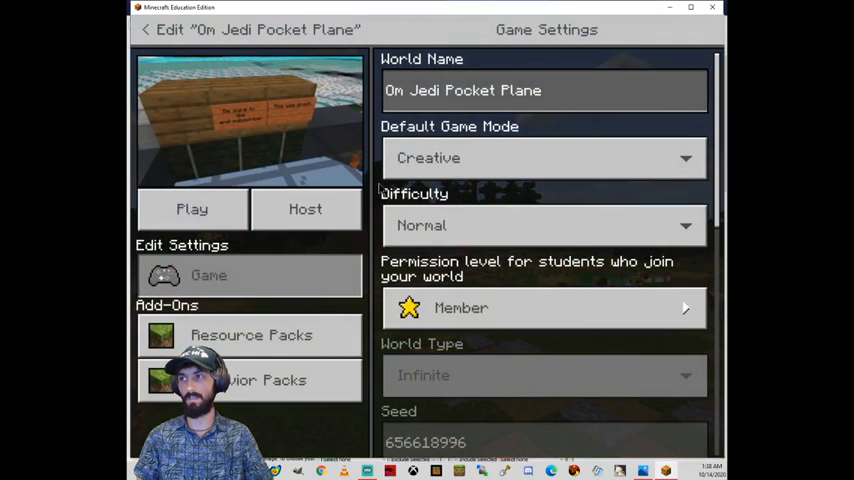
- Start Export World from the bottom of the world's settings
scroll(down, 3)
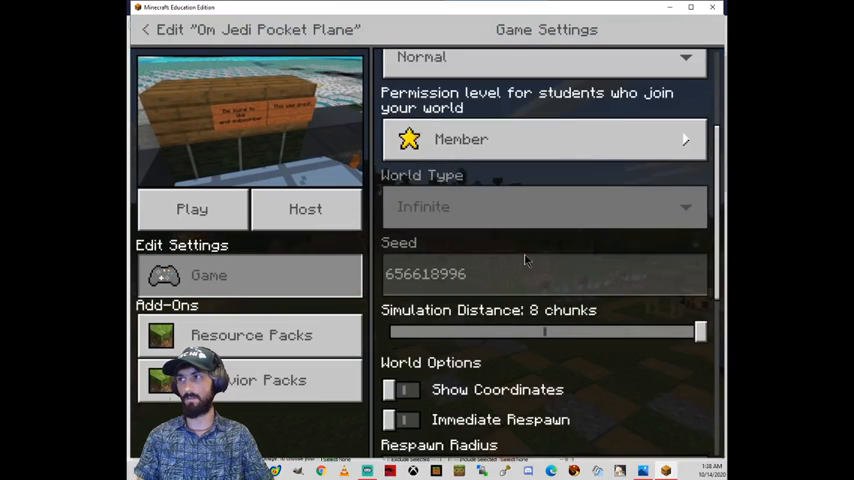
scroll(down, 3)
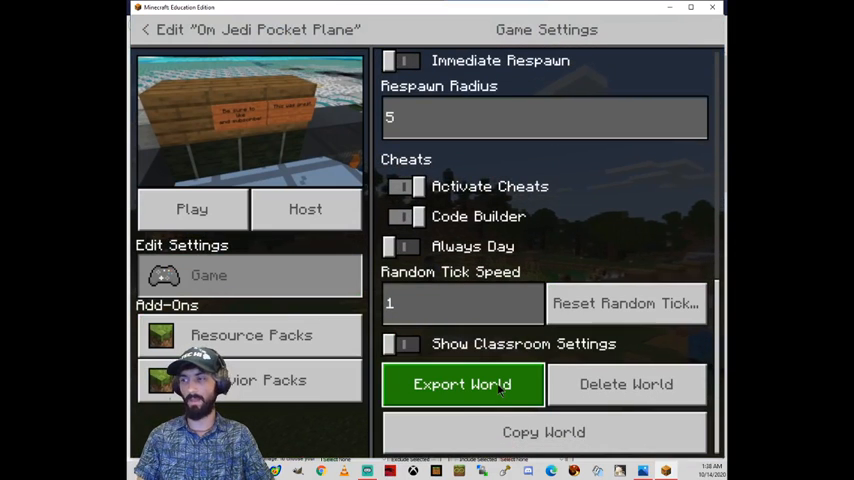
click(462, 384)
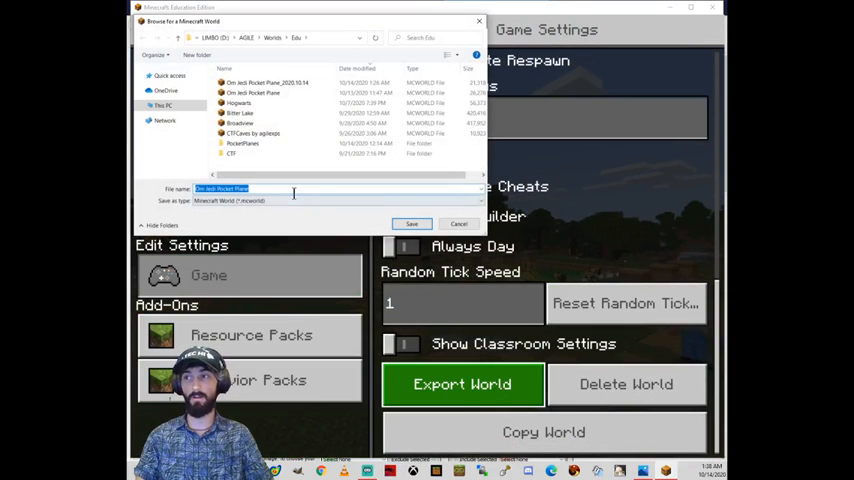
- Save the export under an edited, dated .mcworld file name until export finishes successfully
click(270, 76)
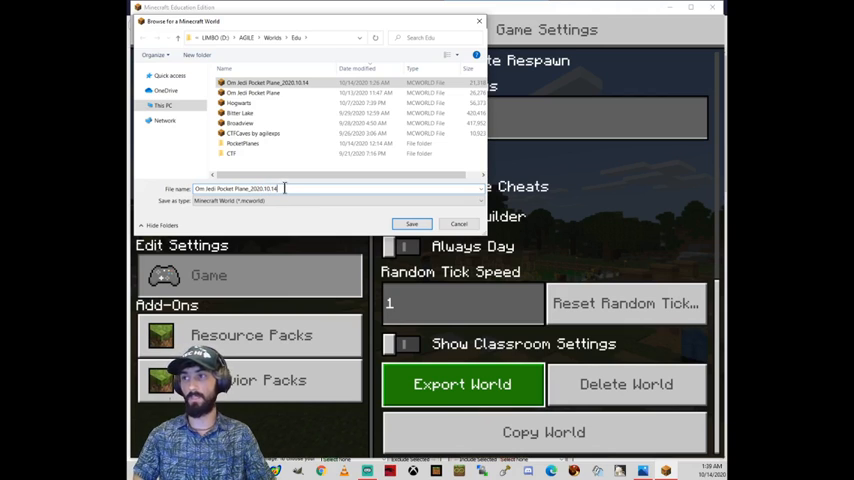
text(b)
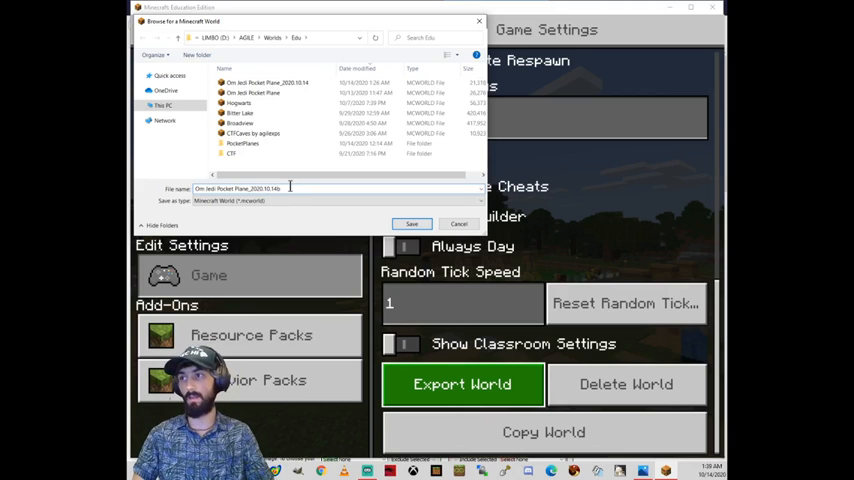
click(410, 224)
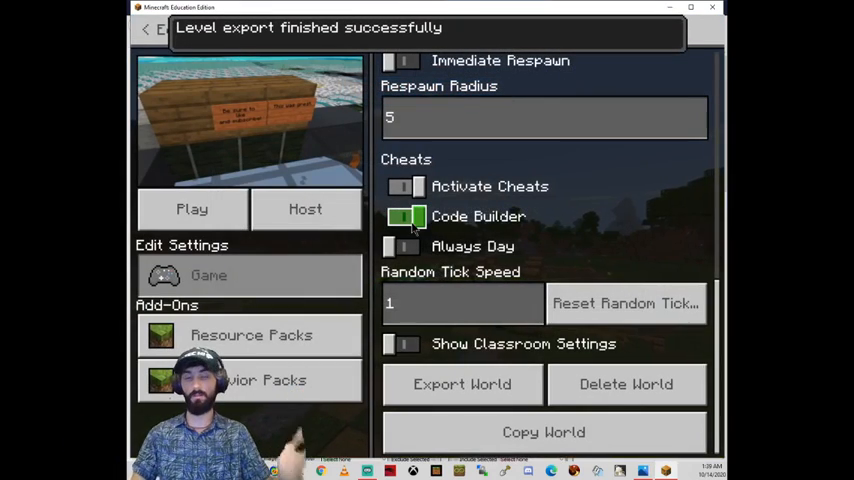
click(402, 216)
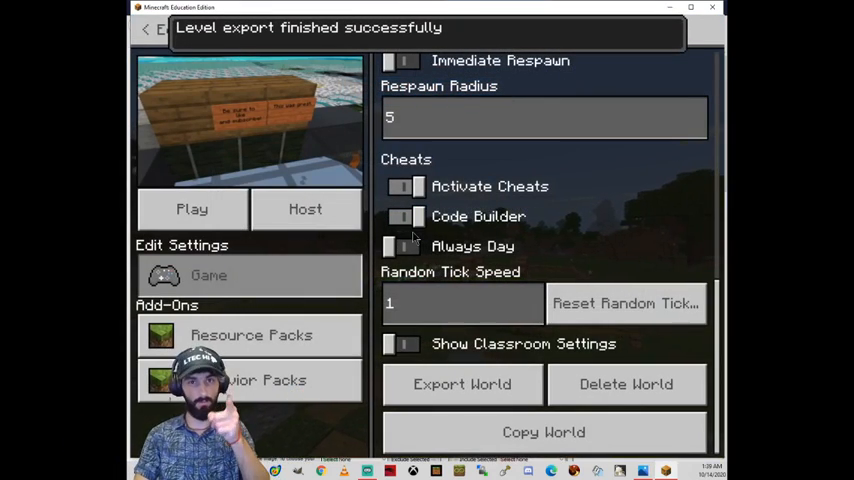